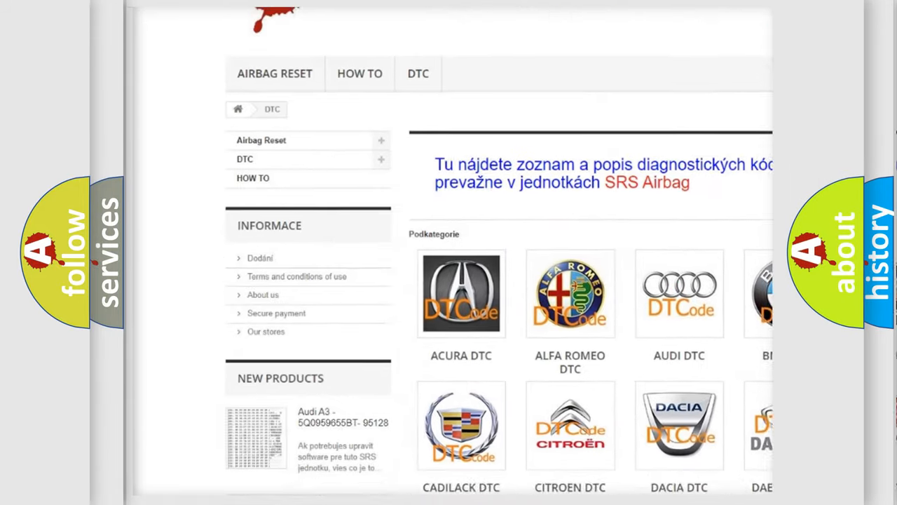
scroll(down, 3)
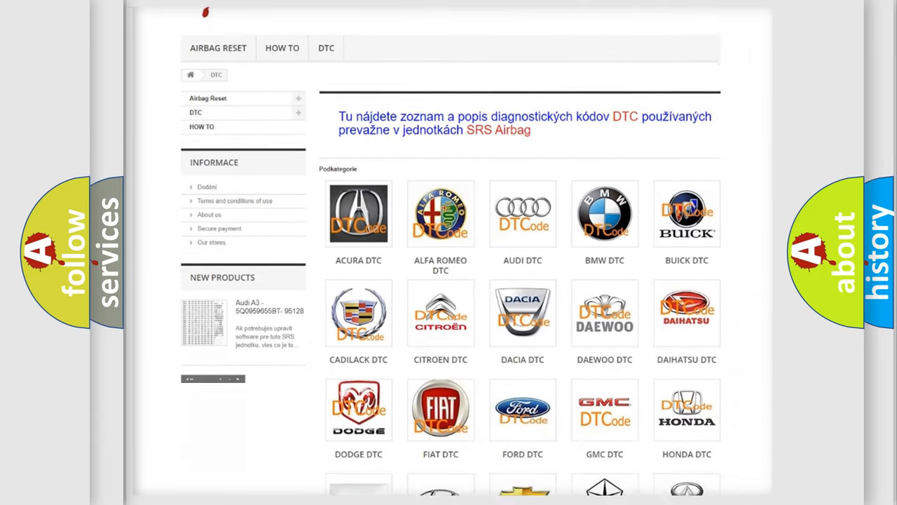
scroll(down, 3)
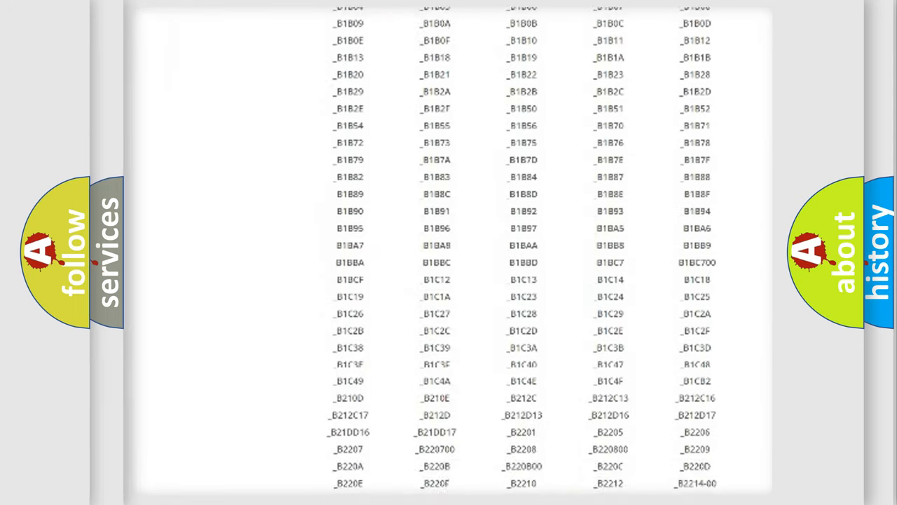
scroll(down, 3)
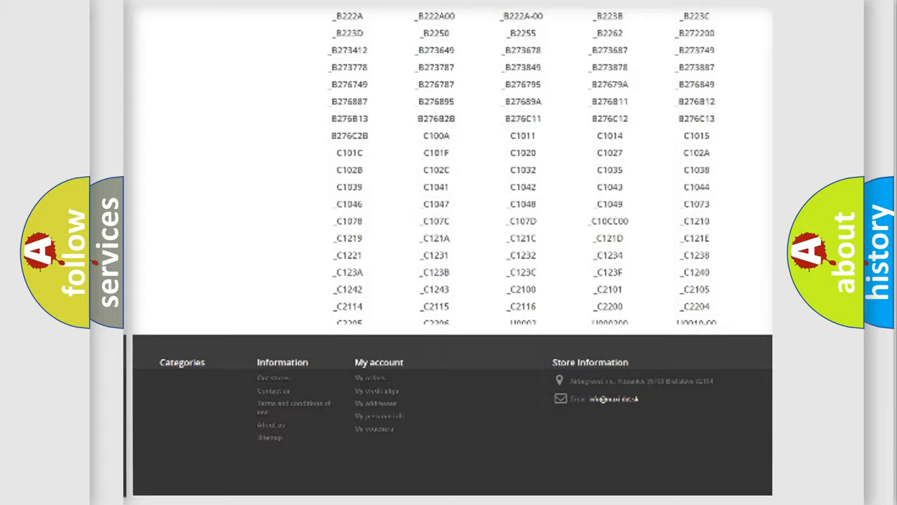